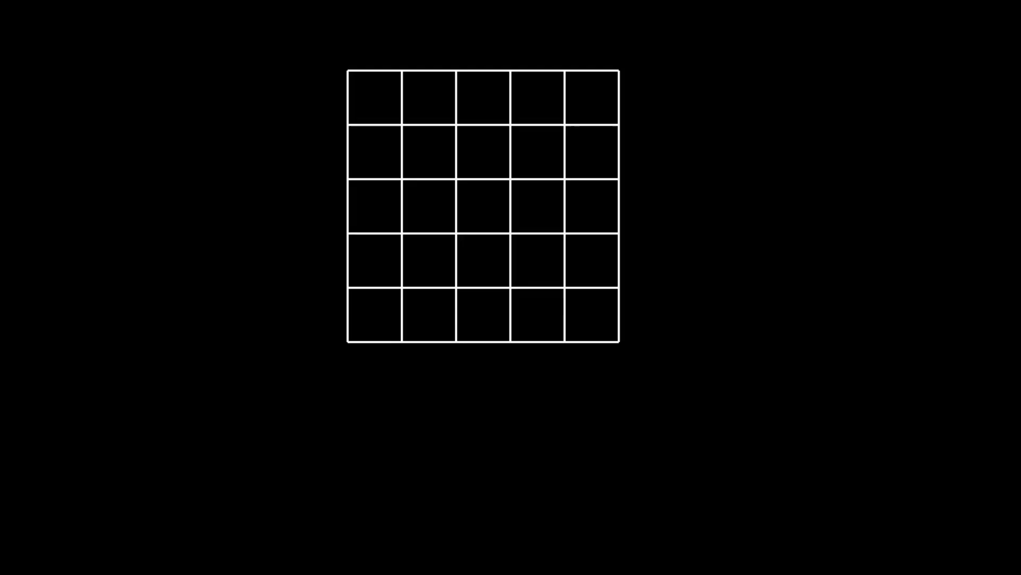
Step: Play the animation on until a blue marble sits in the empty grid's second top-row square
{"action": "left_click", "coordinate": [374, 98]}
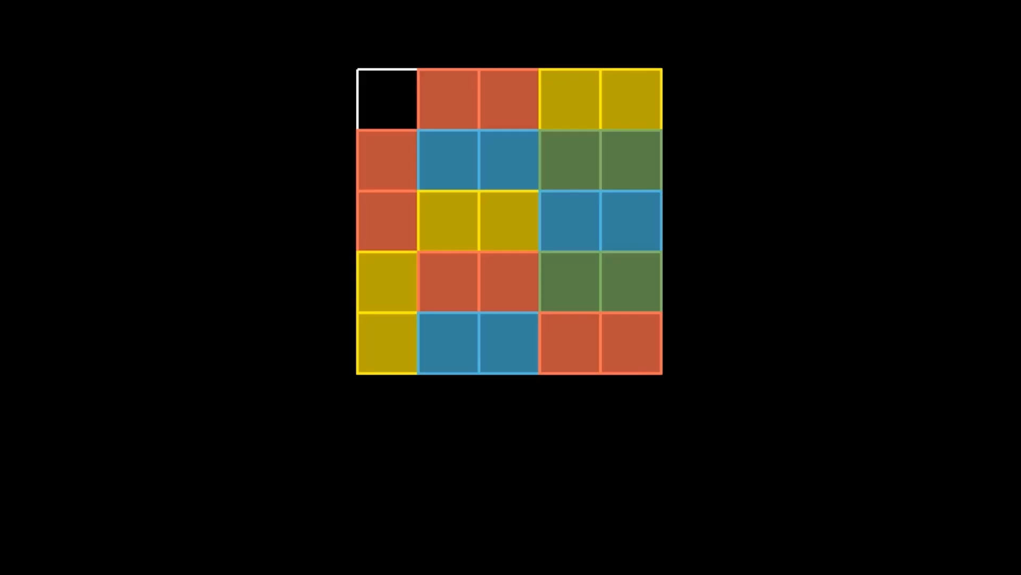
{"action": "left_click", "coordinate": [447, 99]}
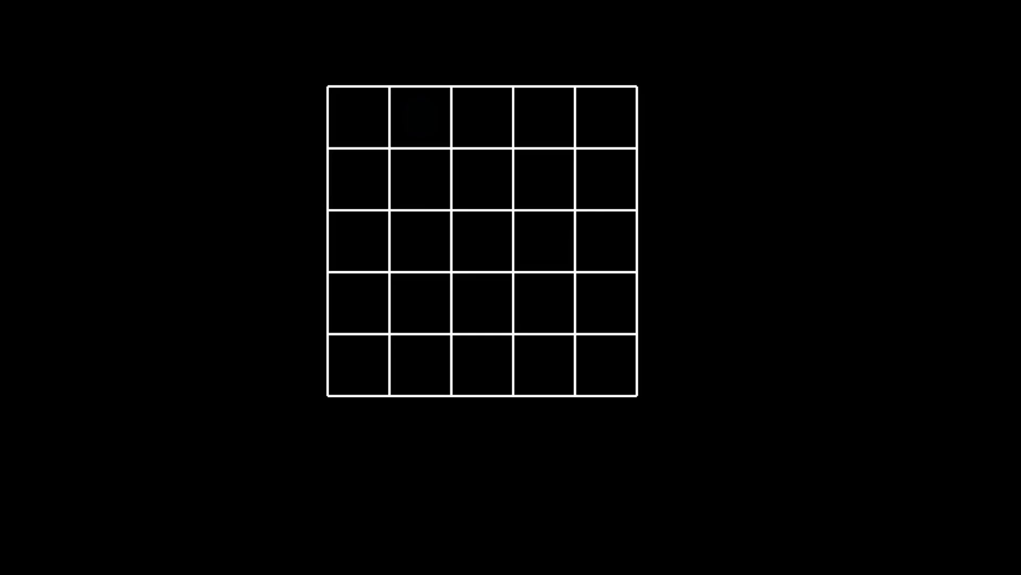
{"action": "left_click", "coordinate": [419, 118]}
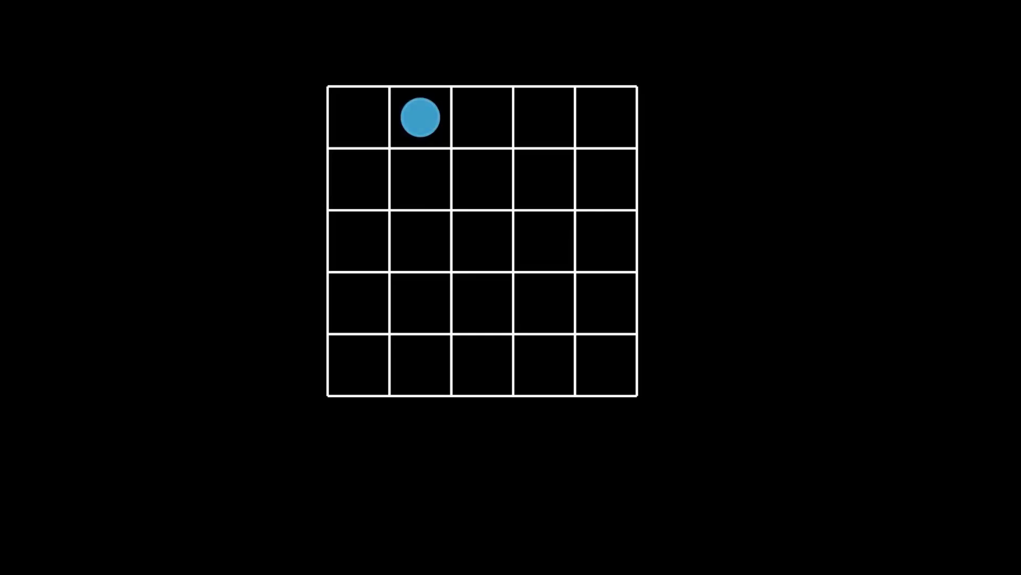